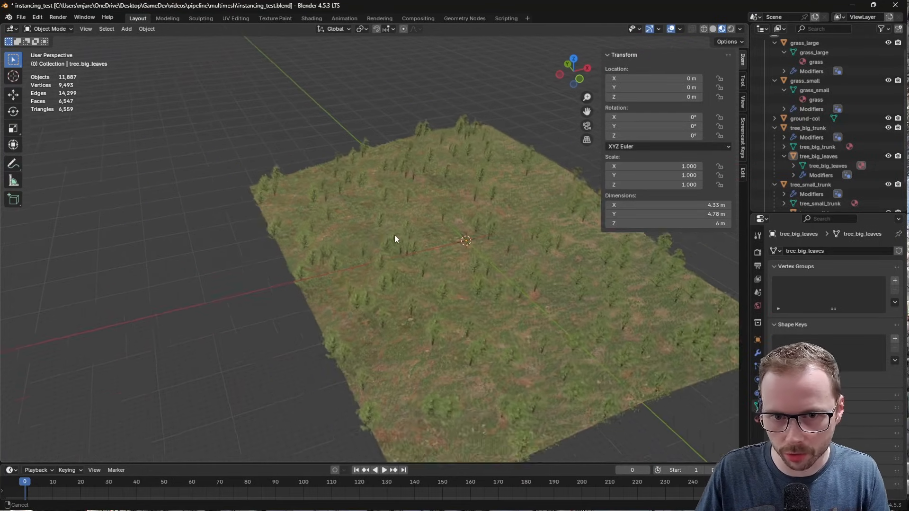
Collapse the tree hierarchies in the Outliner and make grass_large visible over ground-col
drag(394, 238, 415, 261)
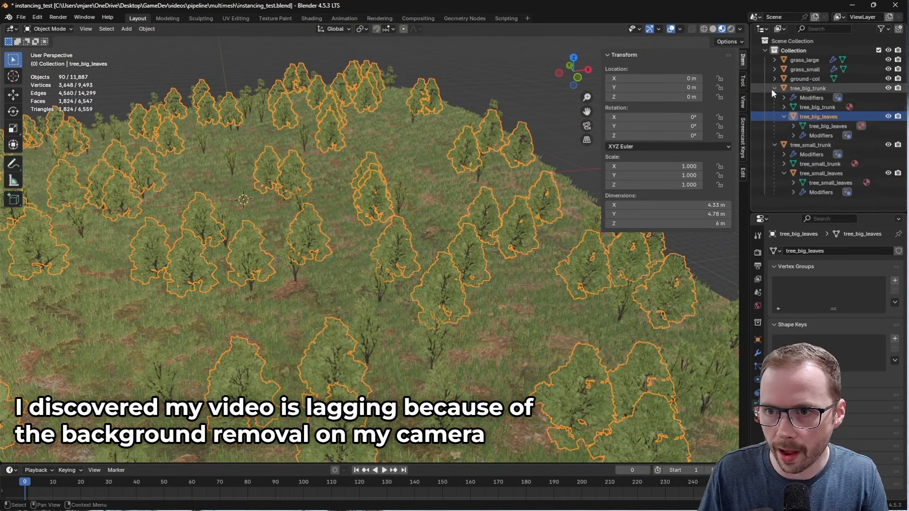
click(805, 78)
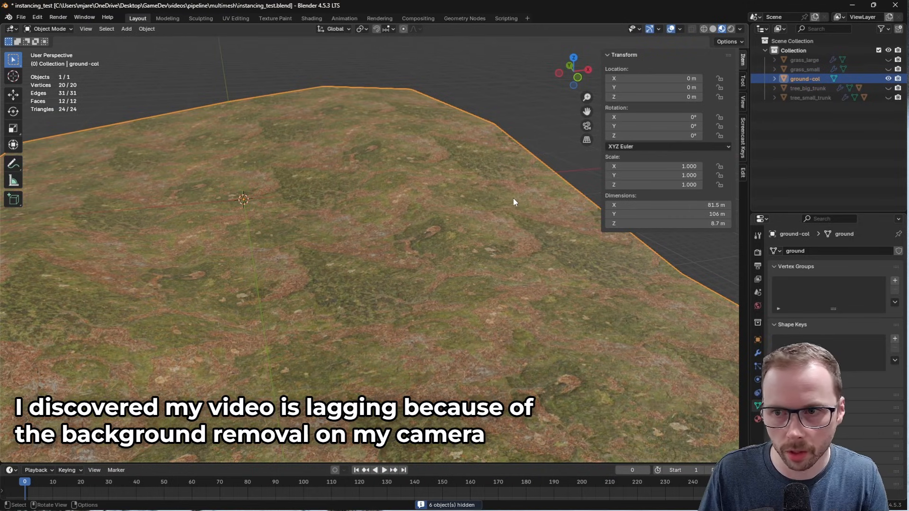
mouse_move(399, 248)
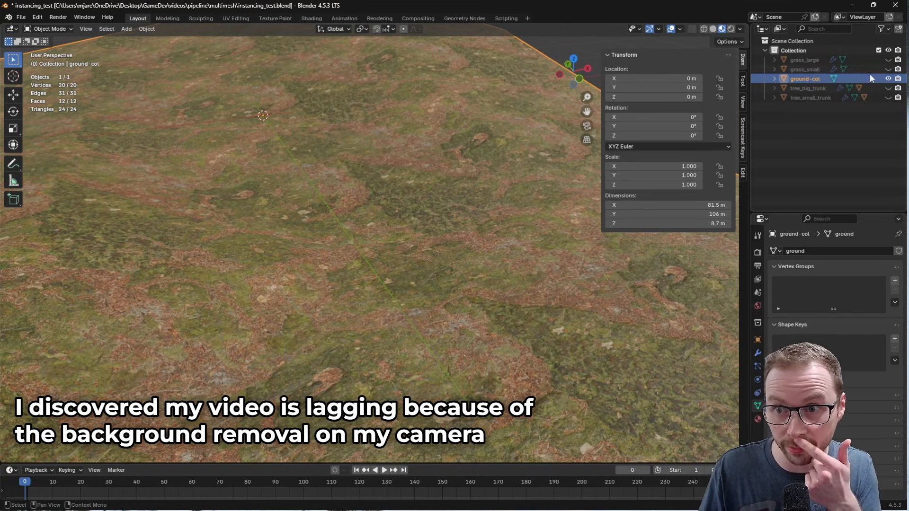
click(805, 60)
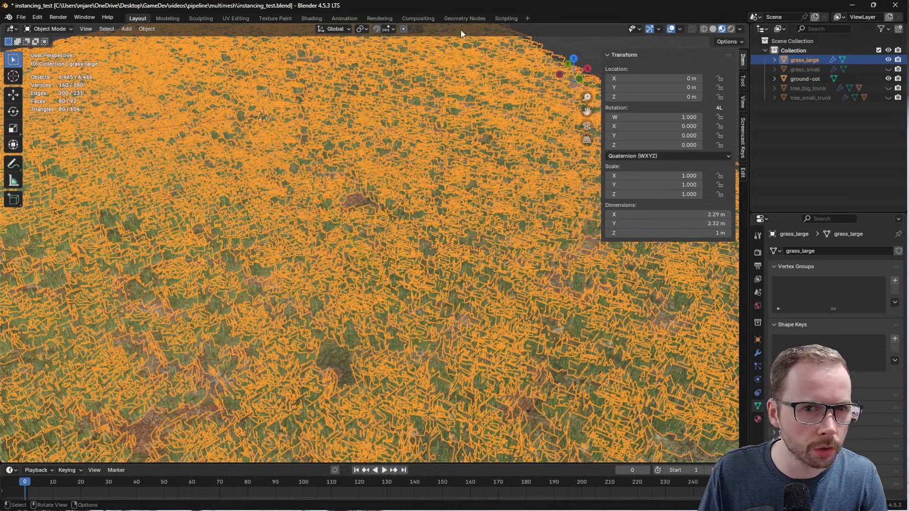
Inspect grass_large's Distribute Points on Faces and Instance on Points nodes in Geometry Nodes
click(463, 18)
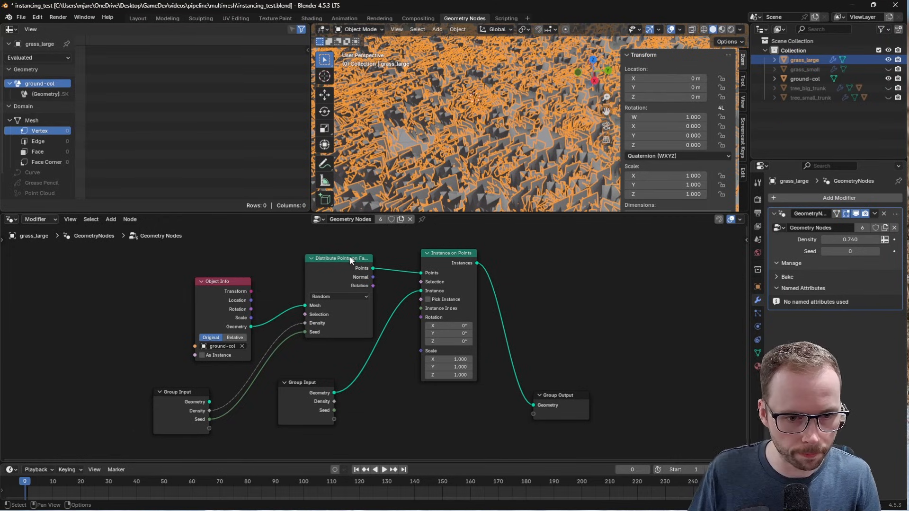
click(339, 258)
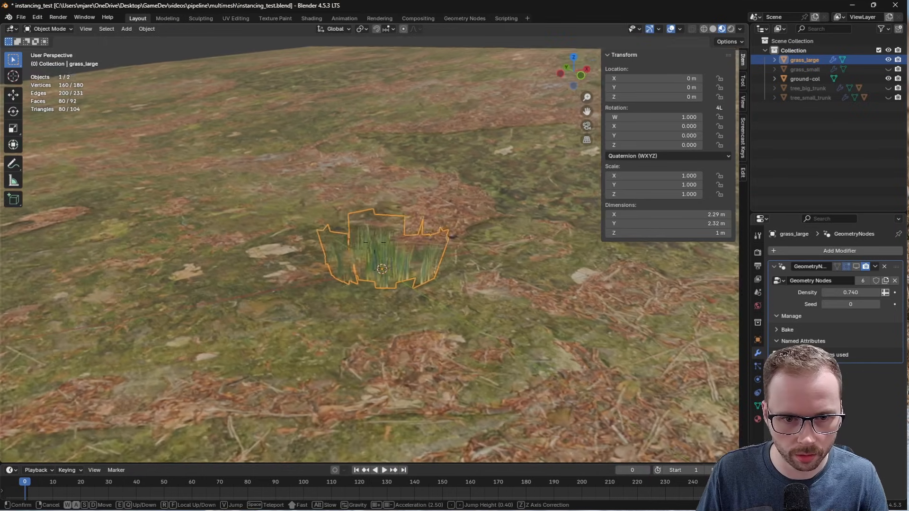
Check a grass clump's mesh in Edit Mode, then unhide the grass and tree objects
key(Tab)
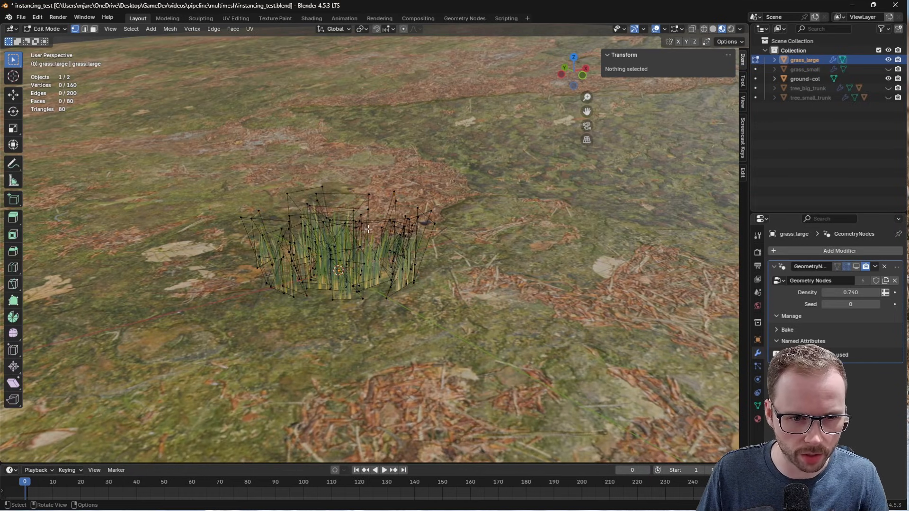
key(Tab)
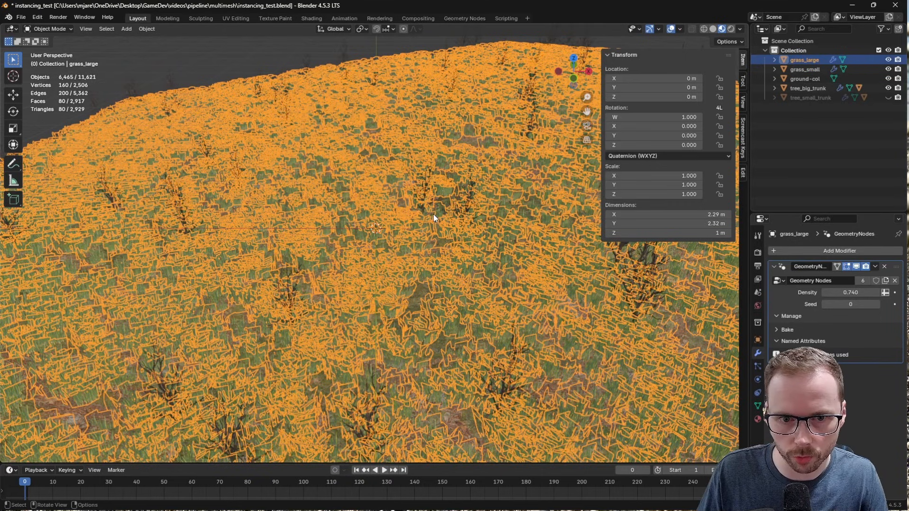
click(775, 88)
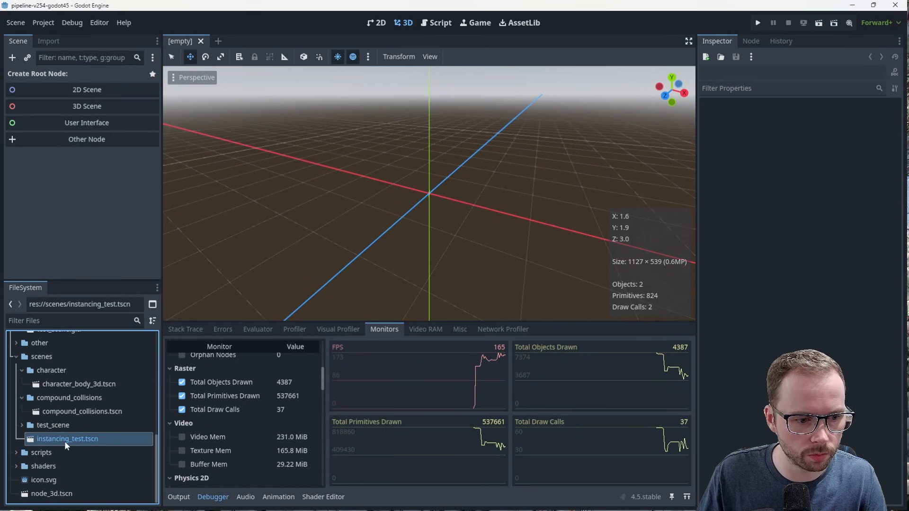
Load scenes/instancing_test.tscn from the FileSystem dock
double_click(67, 438)
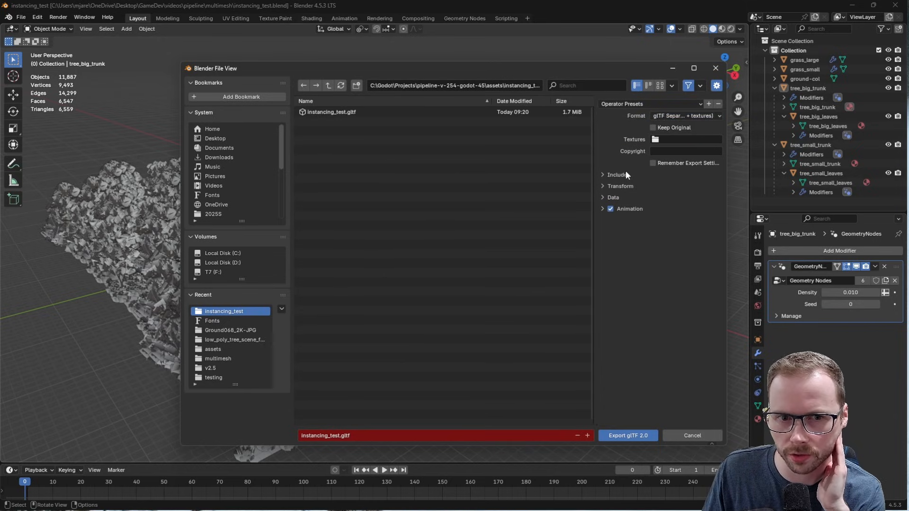
Export over instancing_test.gltf with Geometry Nodes Instances enabled under Scene Graph
click(331, 112)
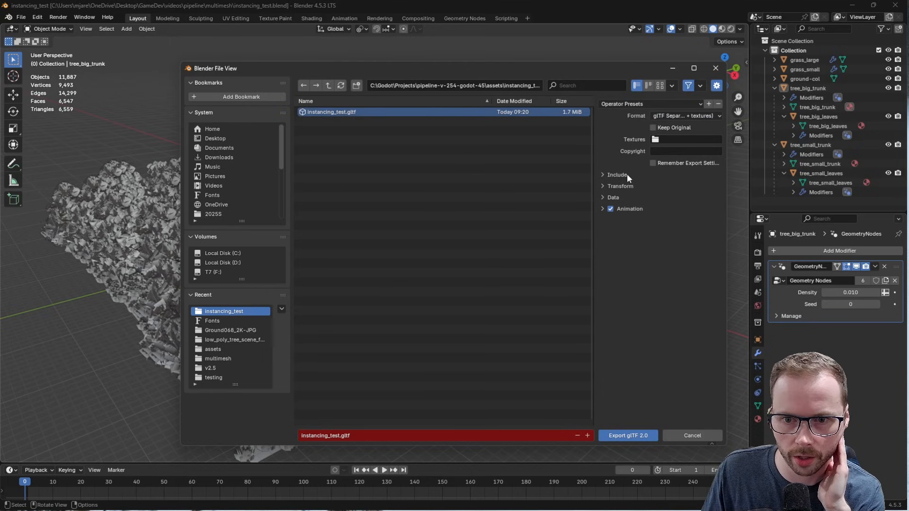
click(616, 174)
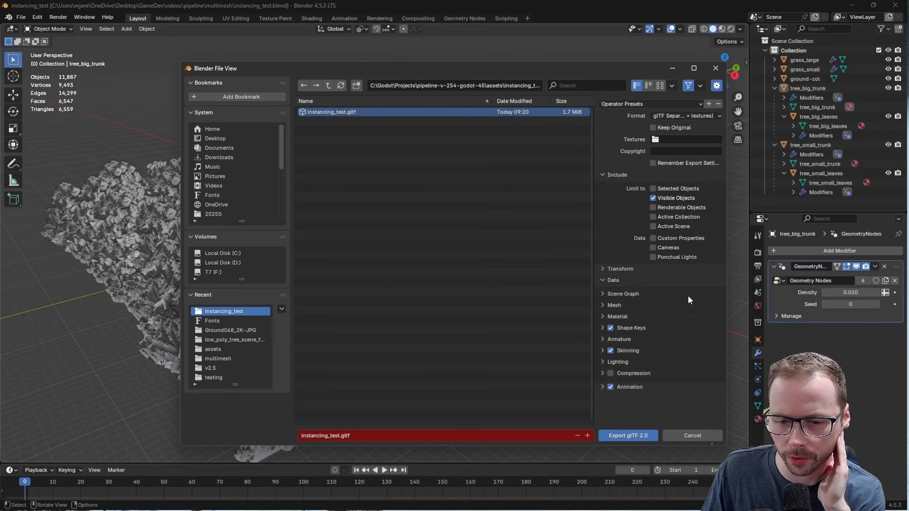
click(623, 293)
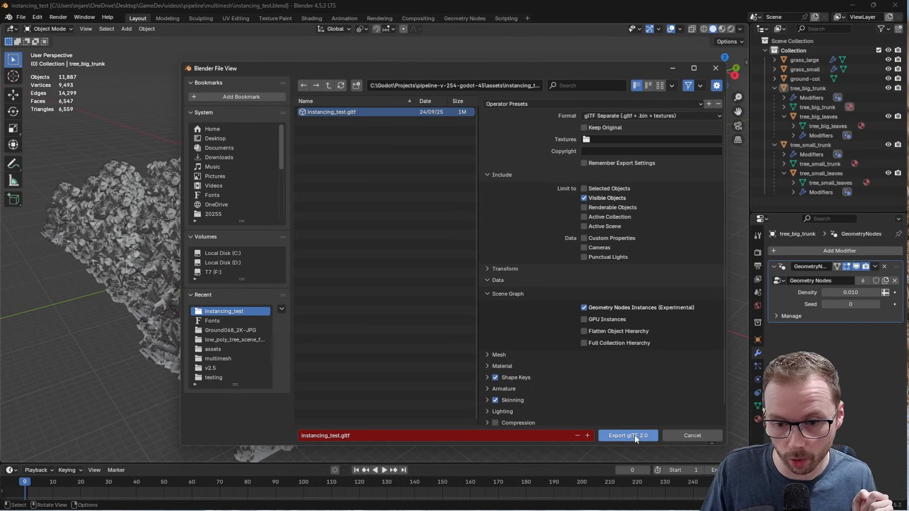
click(626, 435)
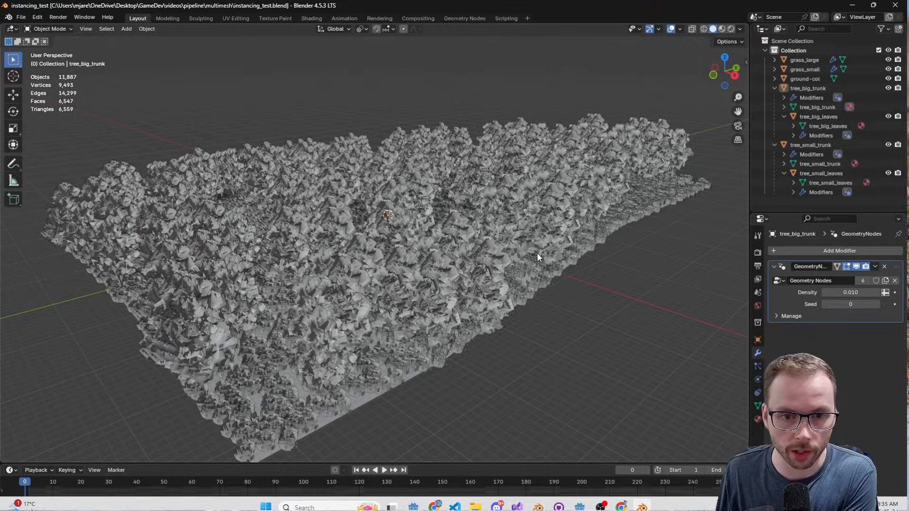
click(818, 116)
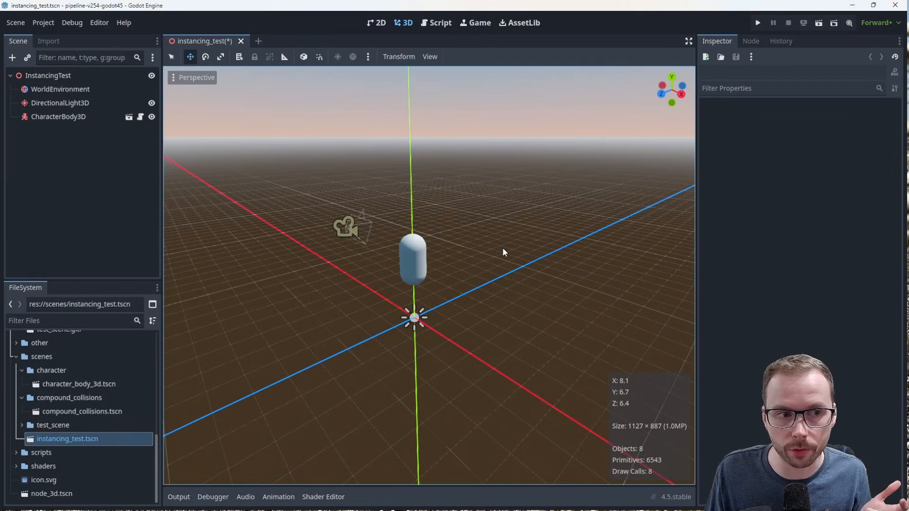
mouse_move(116, 402)
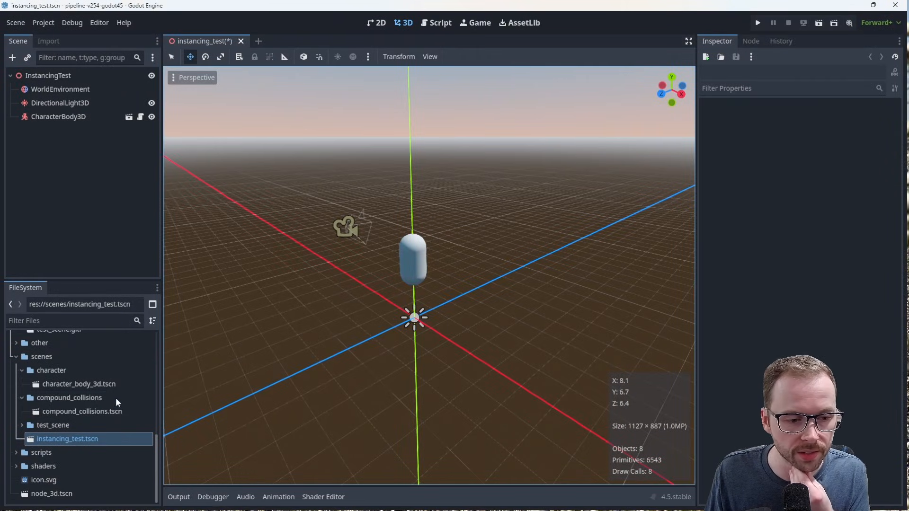
Browse to assets/instancing_test to reach the exported instancing_test.gltf
click(57, 117)
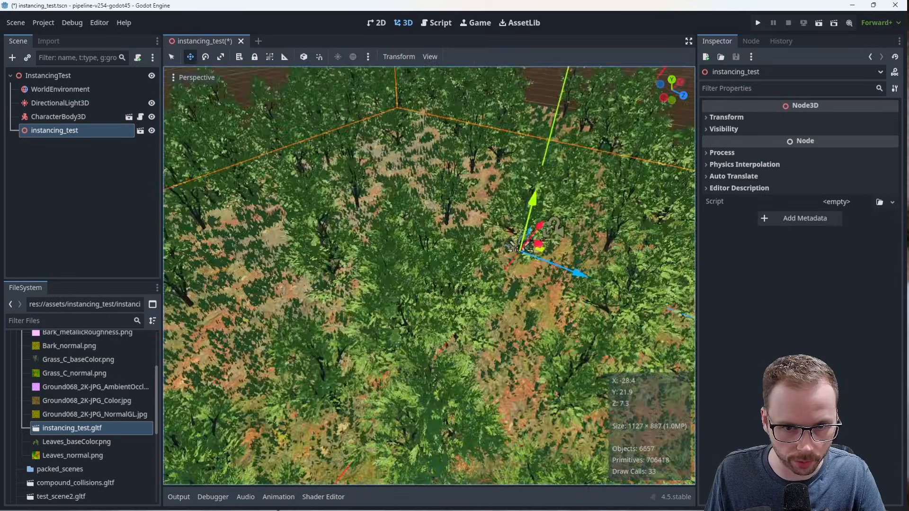
right_click(54, 130)
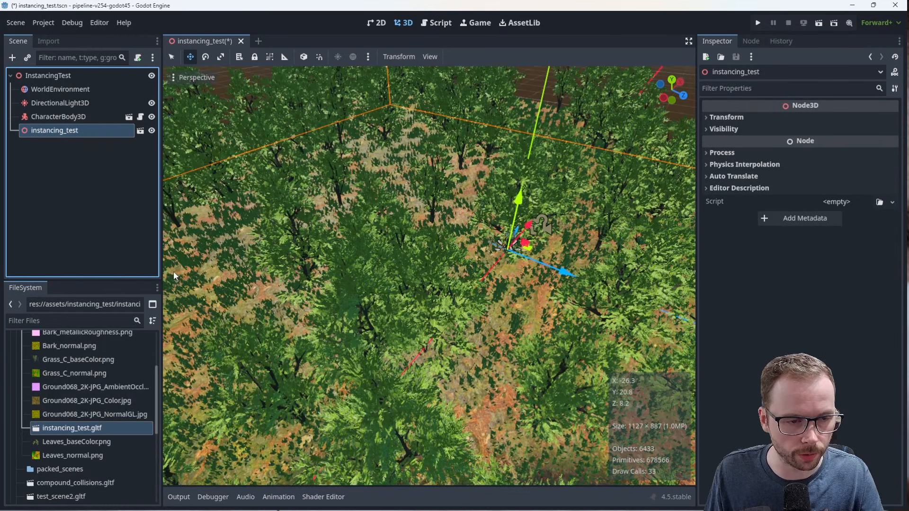
scroll(down, 3)
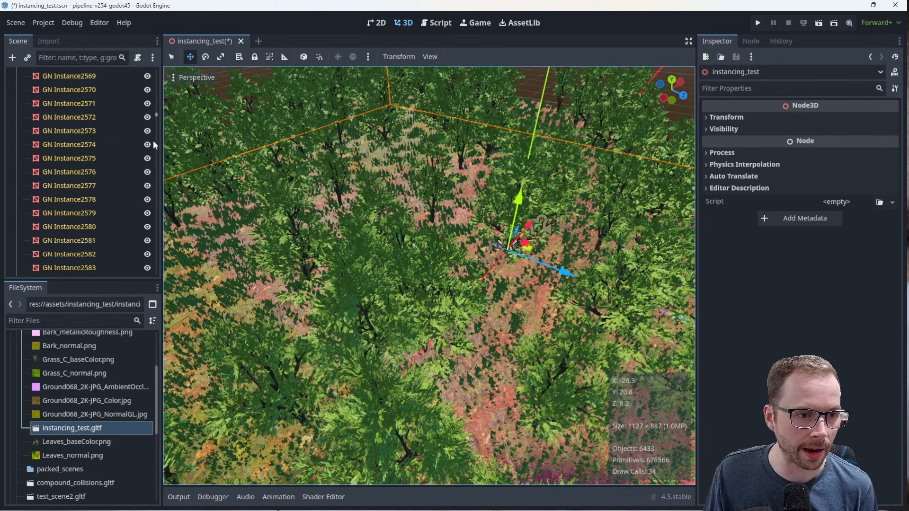
scroll(down, 3)
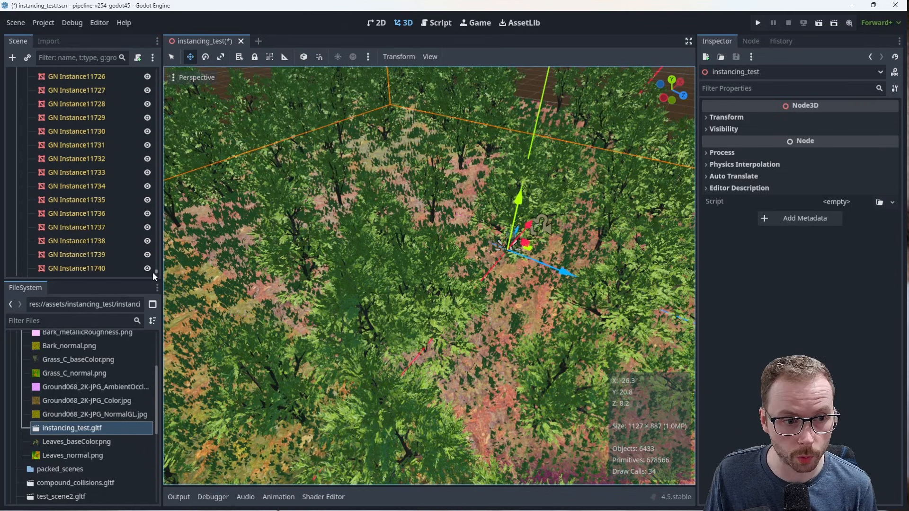
click(71, 213)
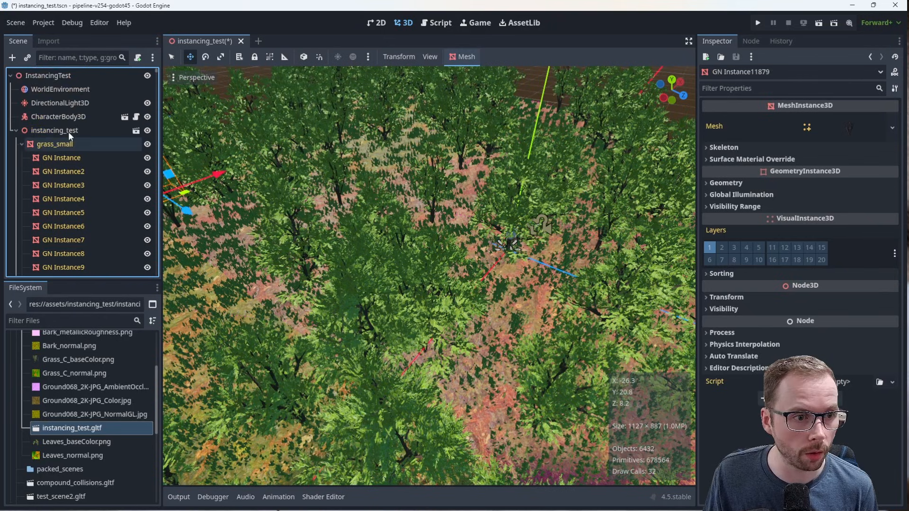
right_click(53, 130)
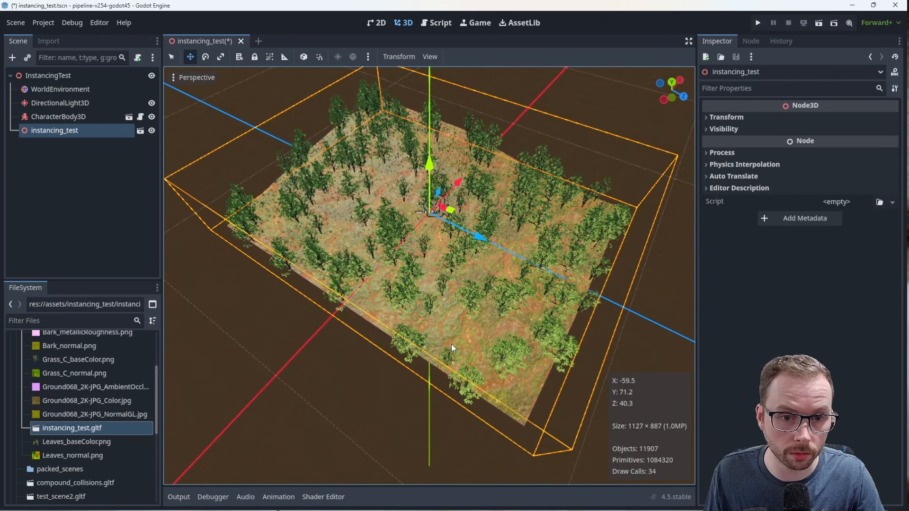
mouse_move(542, 230)
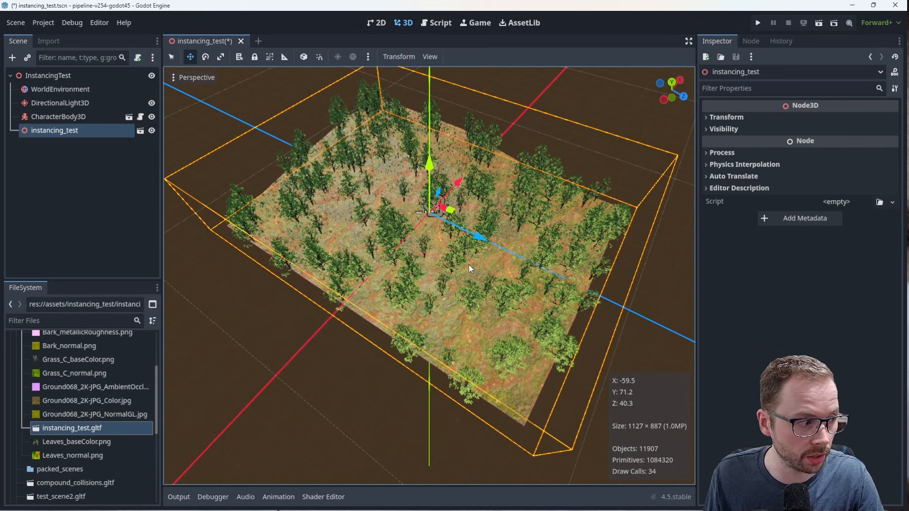
mouse_move(332, 225)
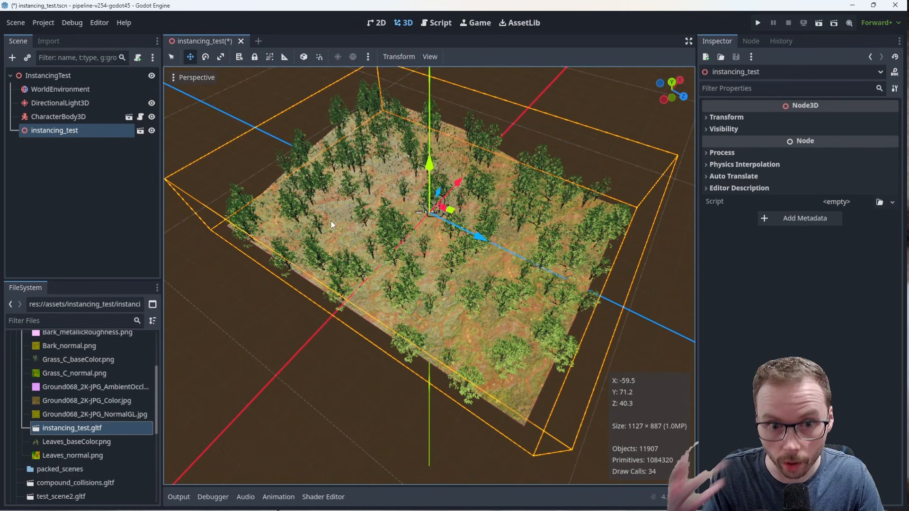
Review the terrain's Objects and Draw Calls stats and save the instancing_test scene
click(48, 41)
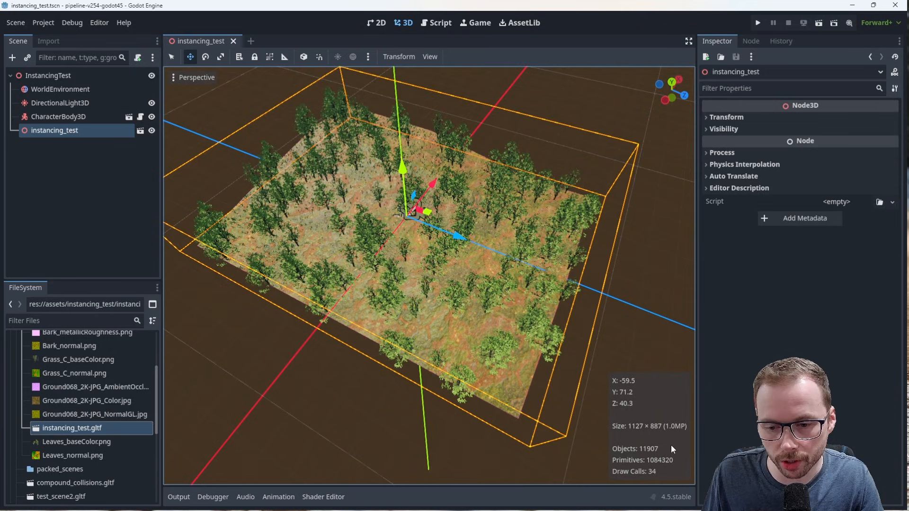
mouse_move(608, 471)
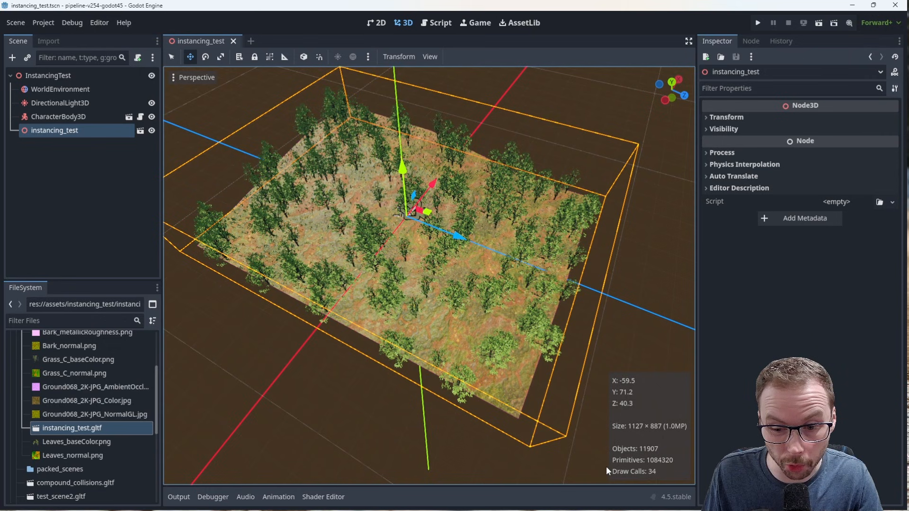
scroll(down, 3)
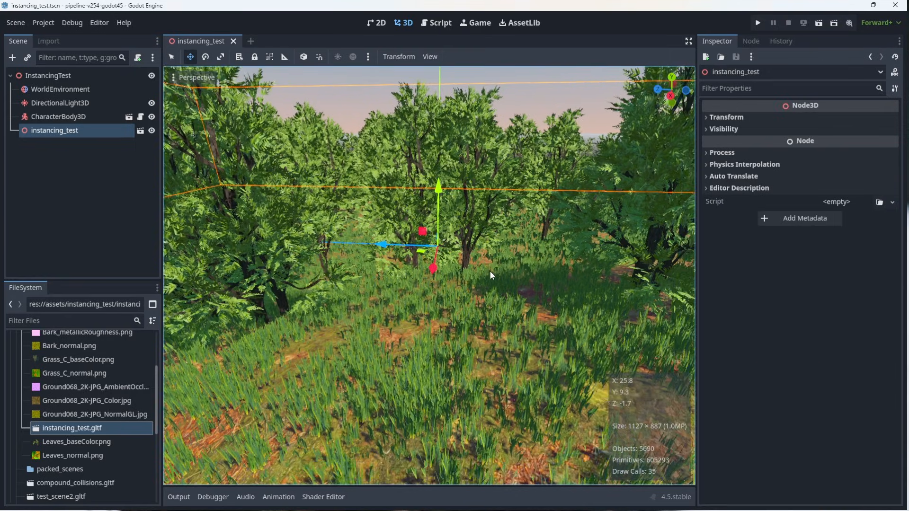
mouse_move(757, 23)
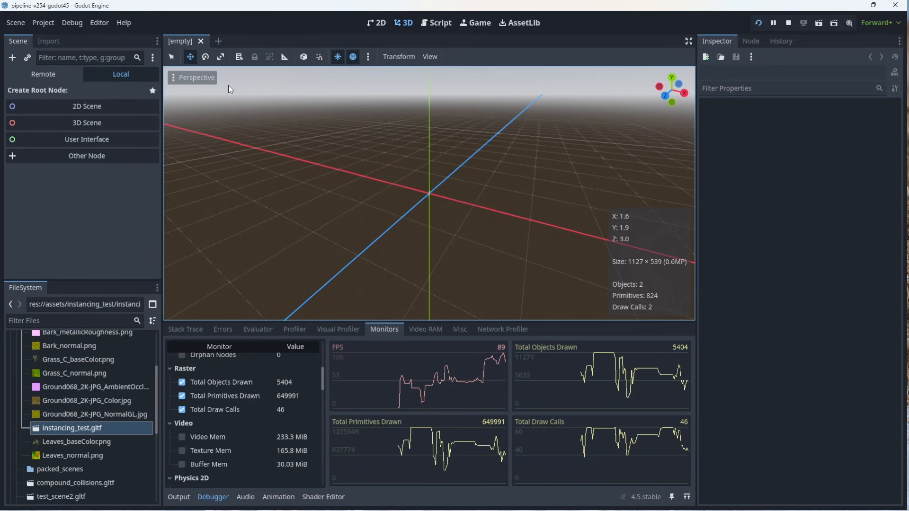
Scroll the Monitors panel showing 5404 objects drawn and 46 draw calls
scroll(down, 3)
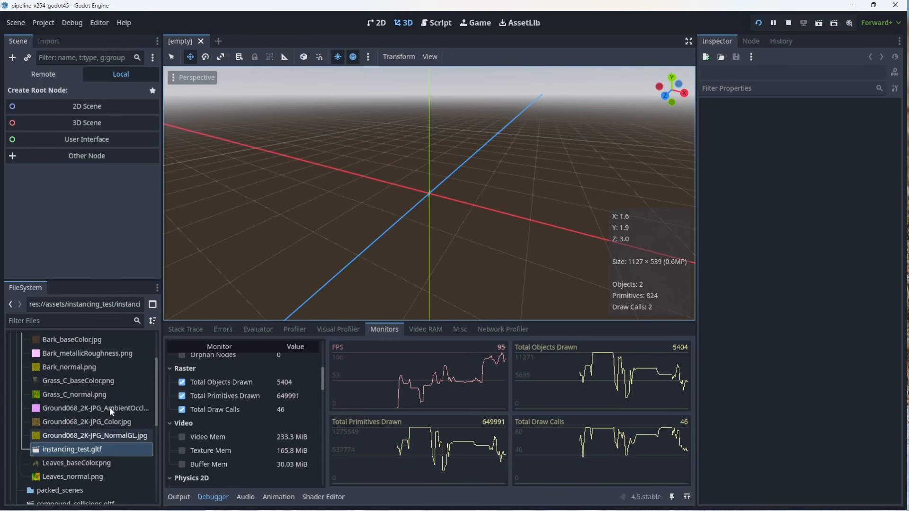